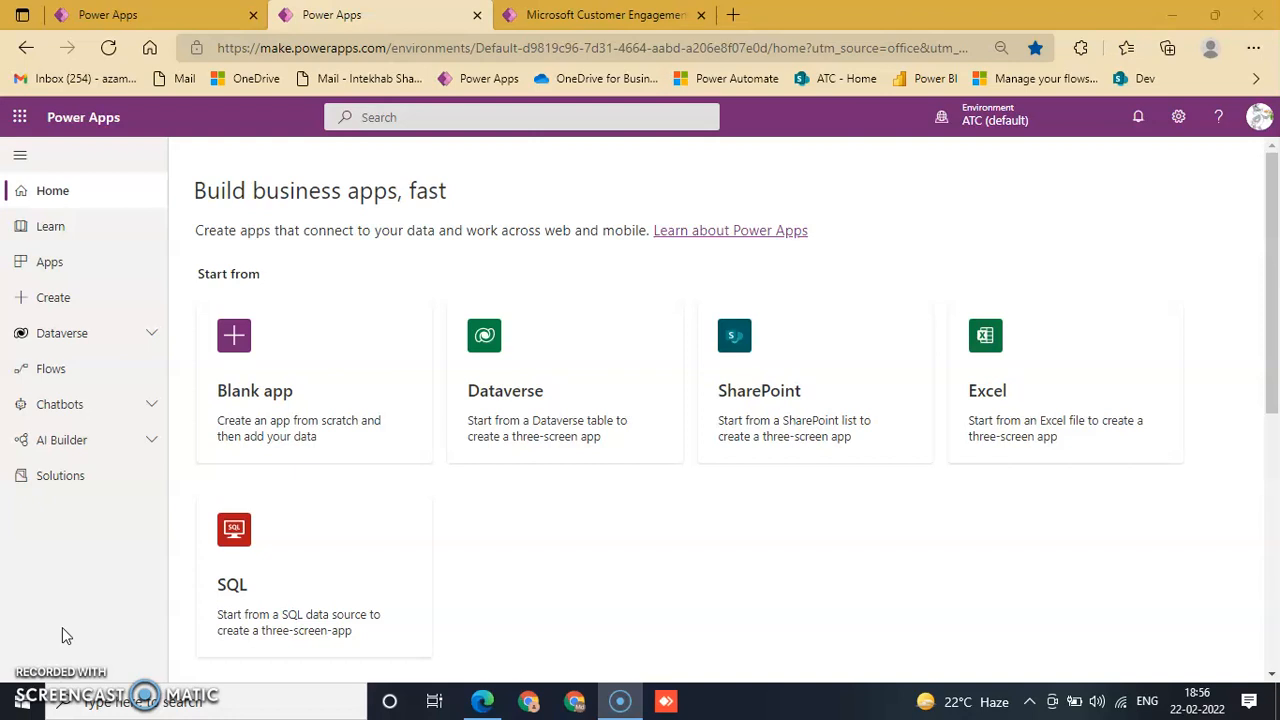
mouse_move(12, 568)
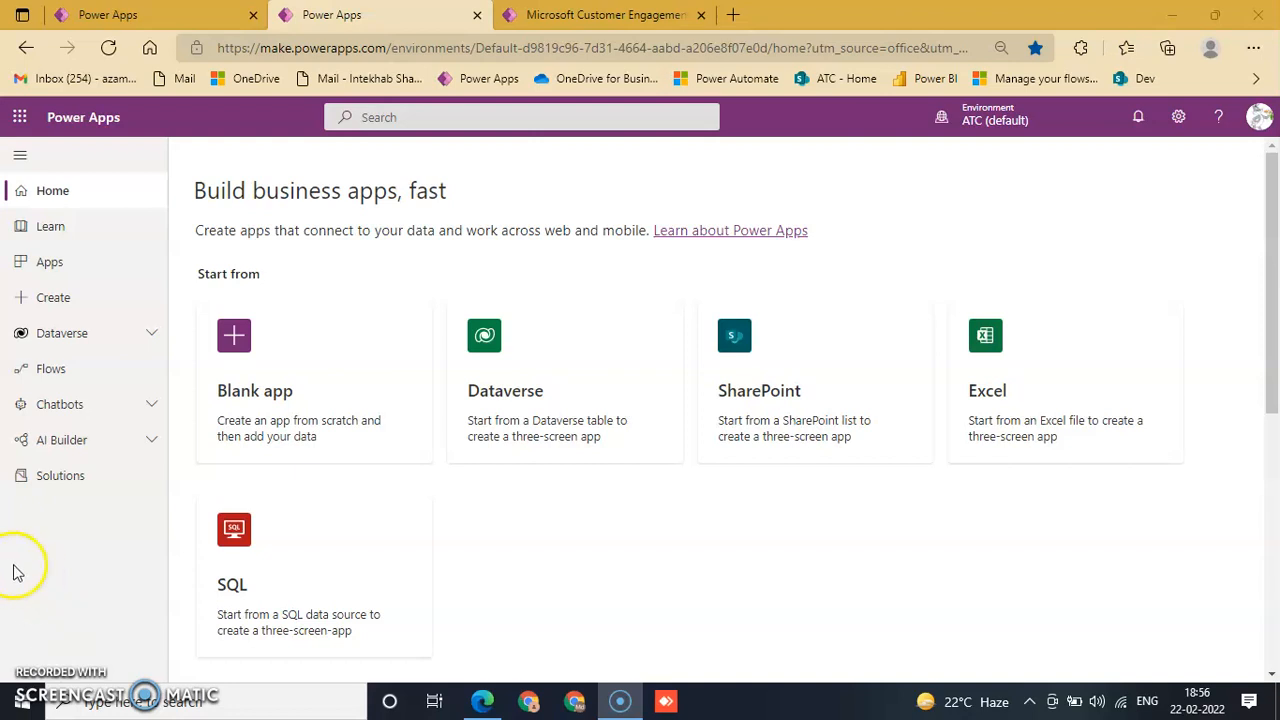
mouse_move(1110, 136)
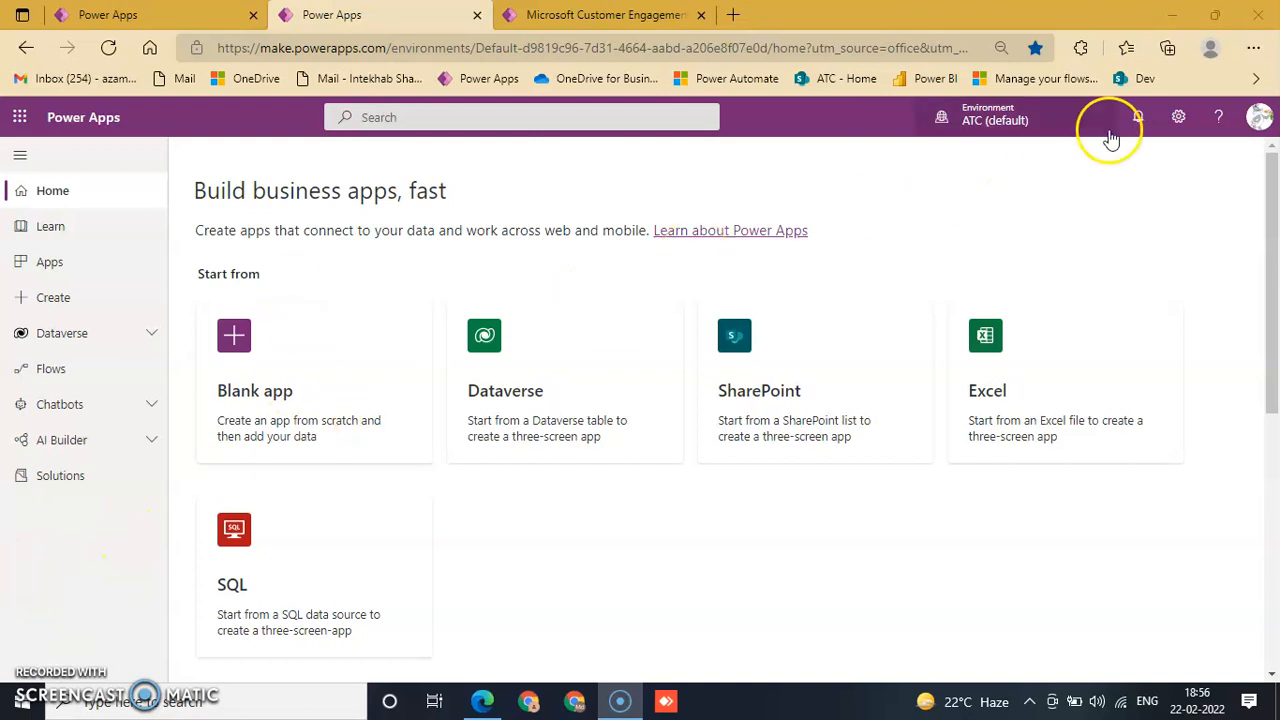
Step: Show the Power Apps settings pane listing the admin center and other options
left_click(1176, 116)
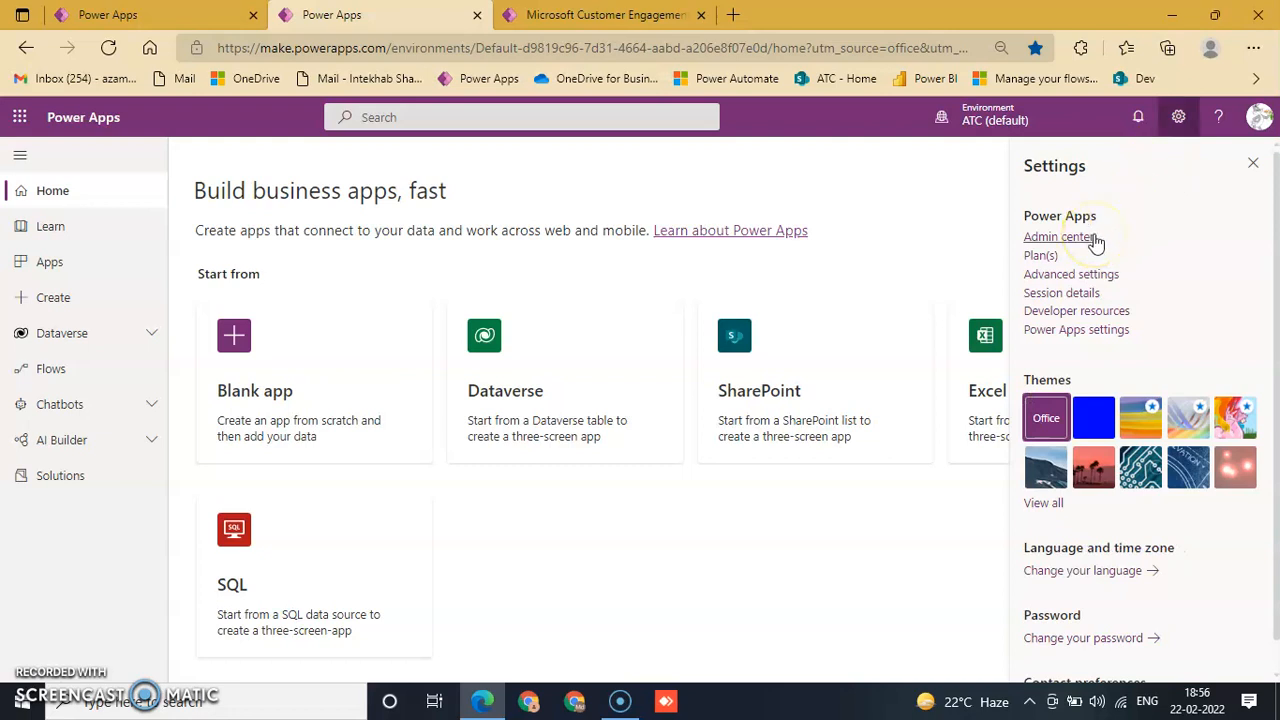
Step: Go from the Power Platform admin center to the Azure Active Directory admin center sign-in
left_click(1060, 236)
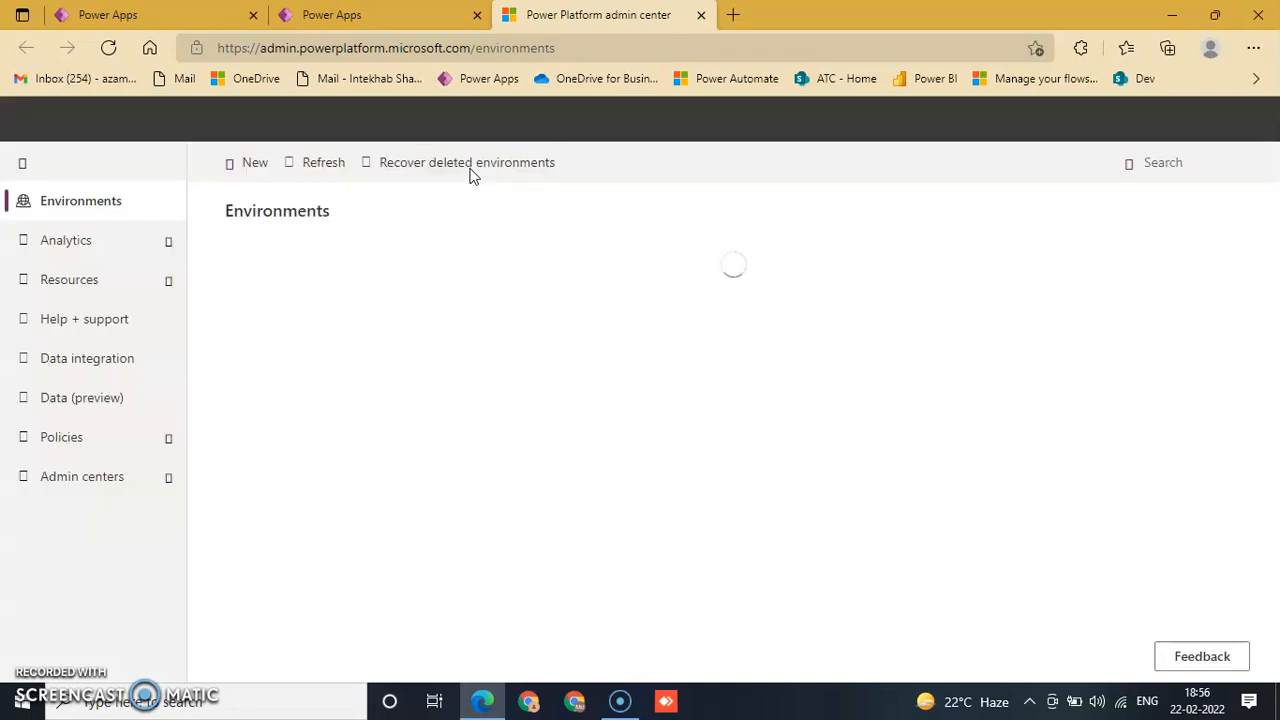
mouse_move(472, 176)
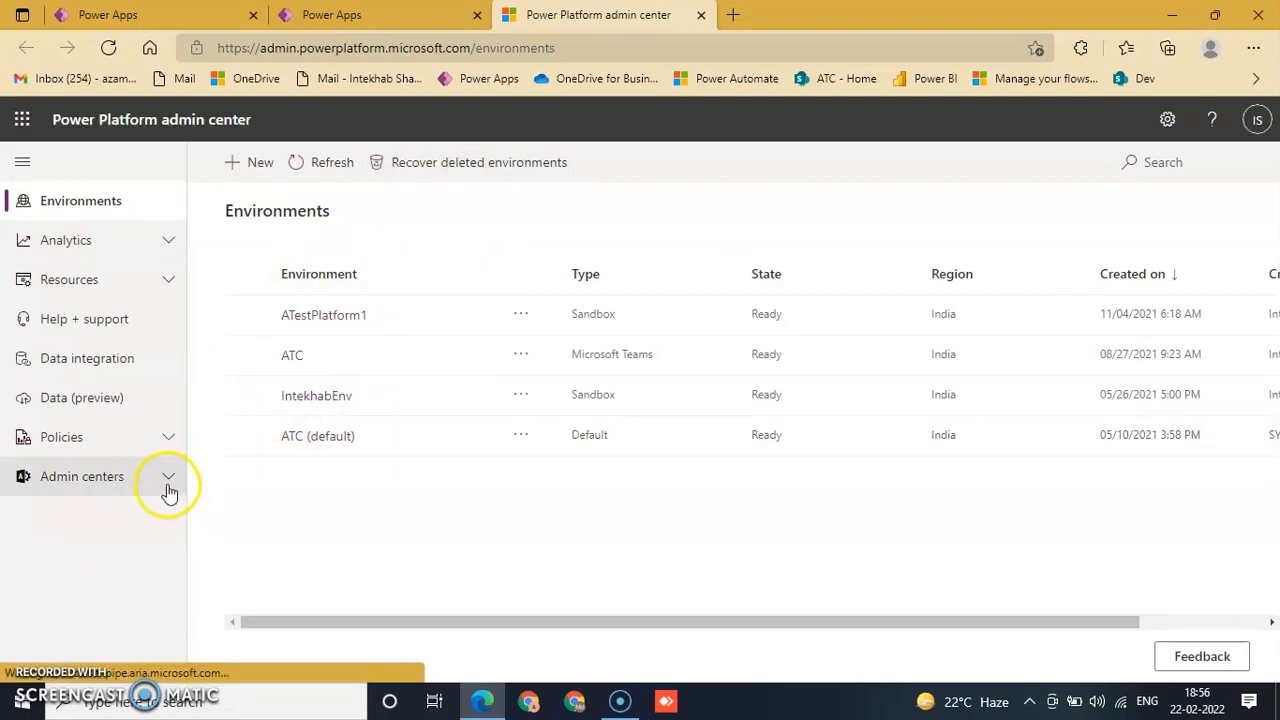
left_click(170, 476)
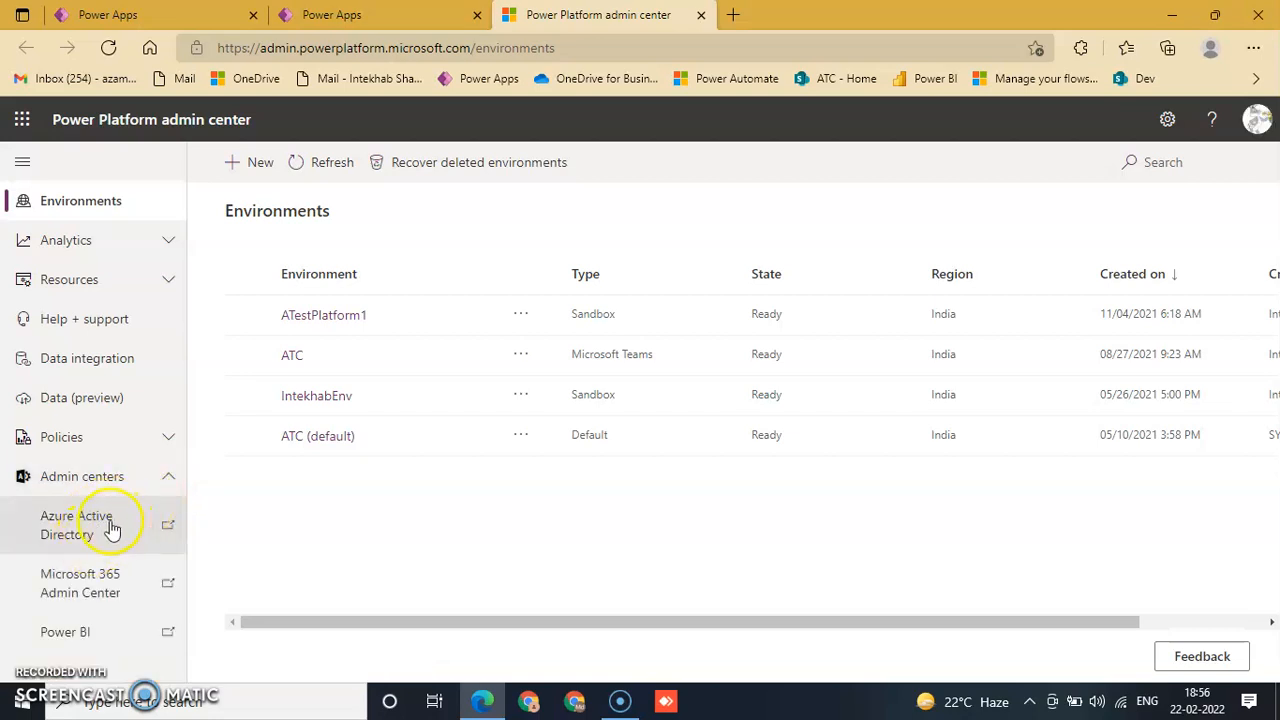
left_click(90, 534)
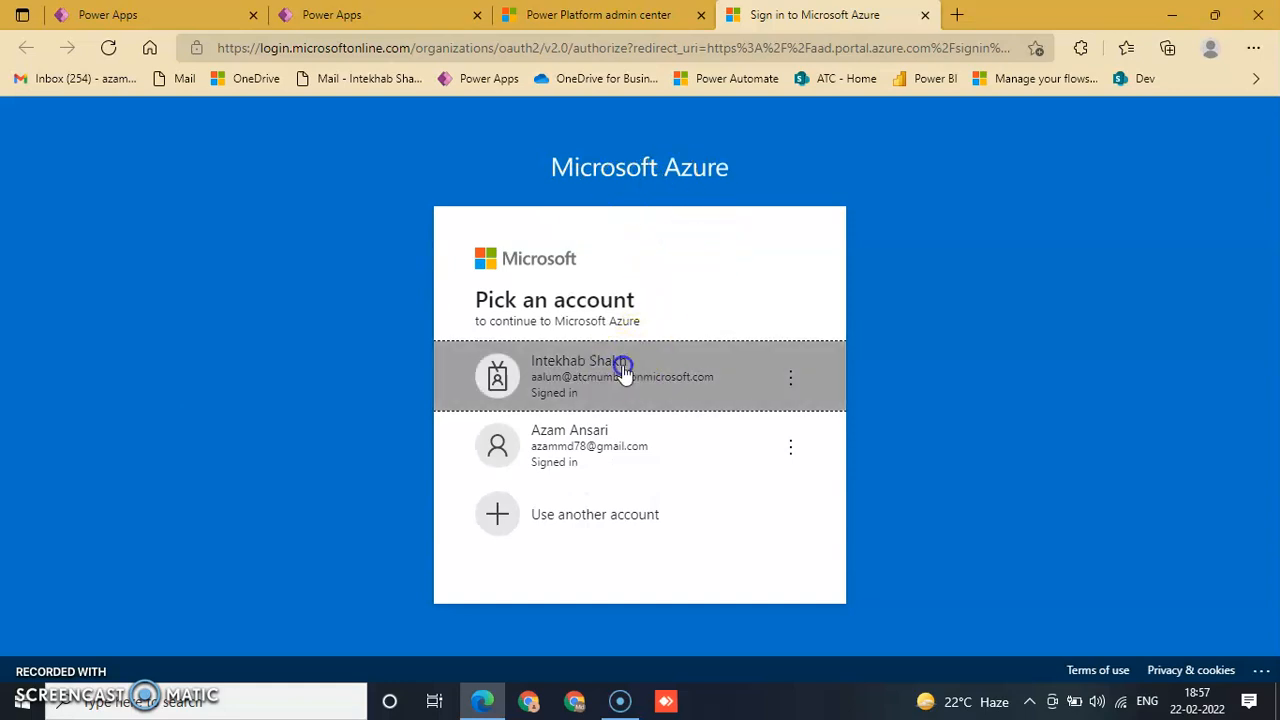
Step: Sign in with the work account and show the Enterprise applications list of nine apps
left_click(624, 372)
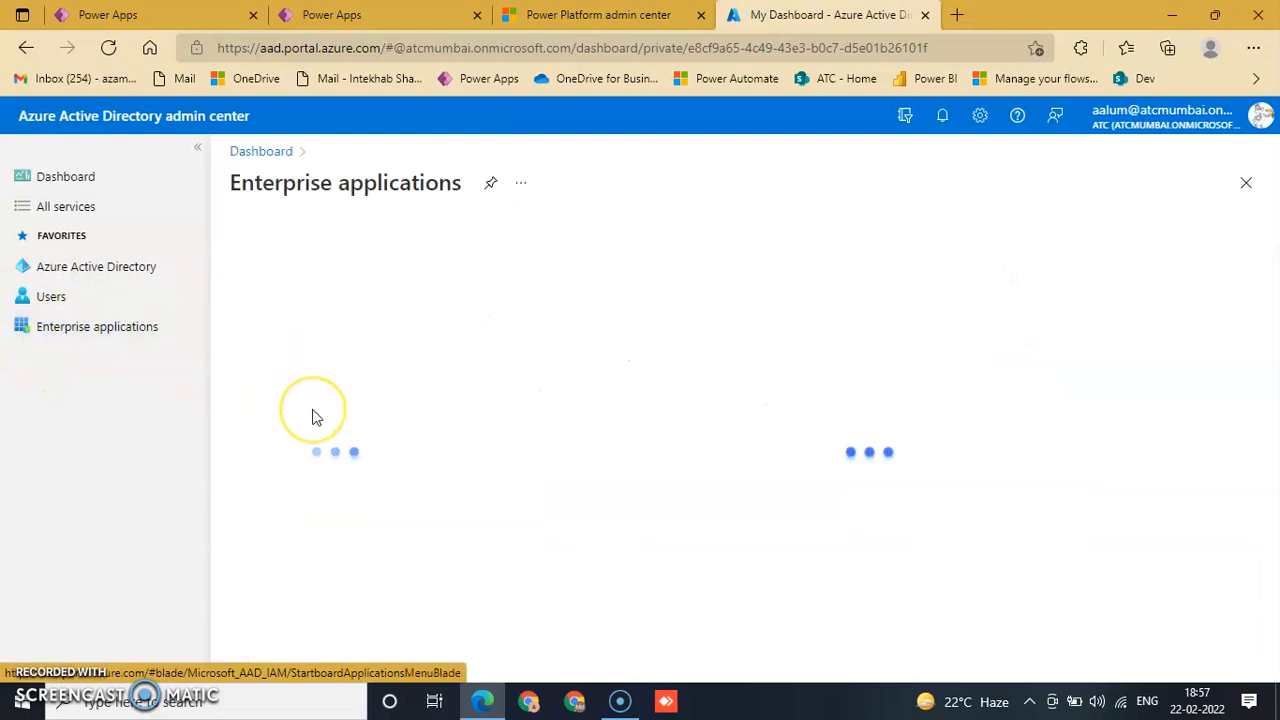
left_click(96, 326)
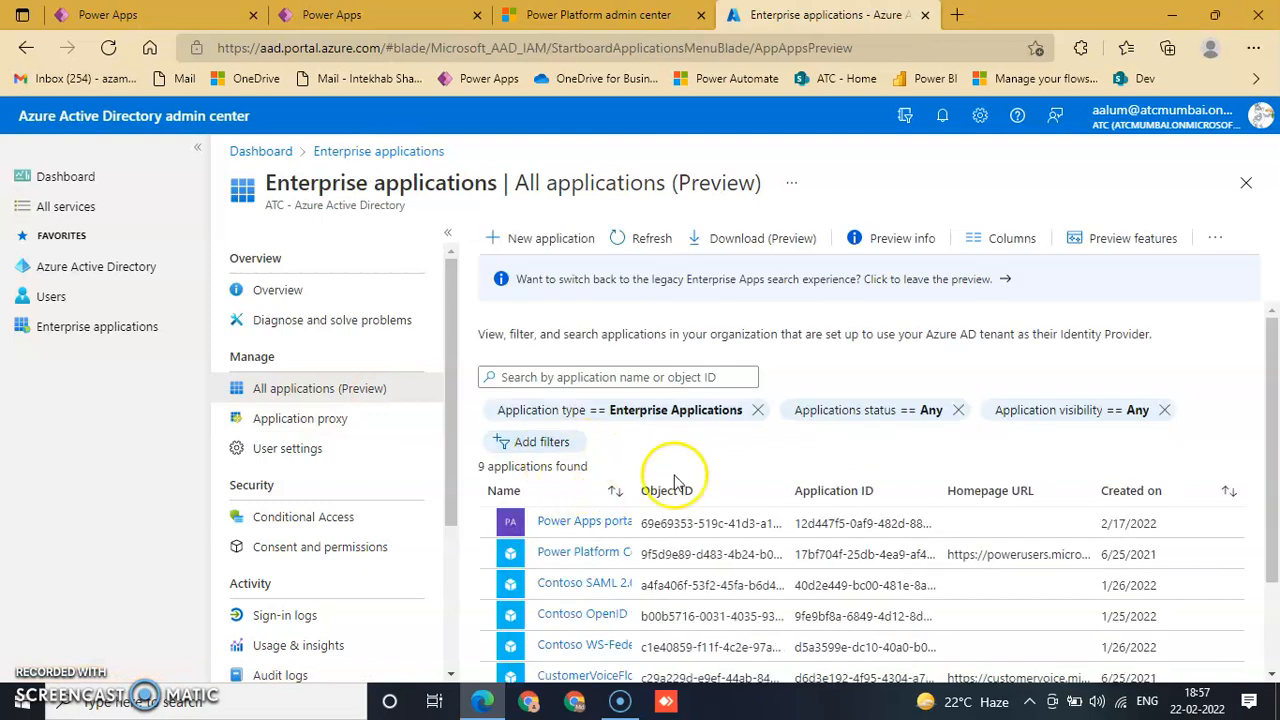
Step: Search the enterprise applications for 'My', narrowing the list to My New App
left_click(616, 376)
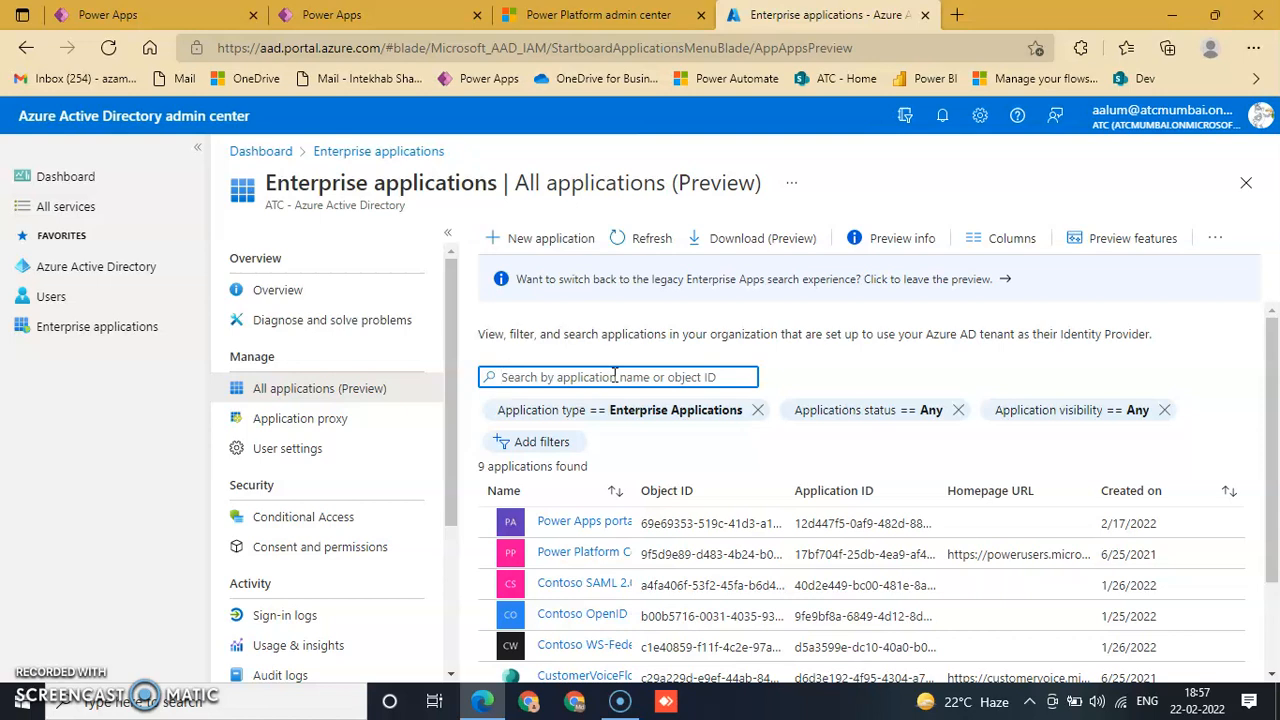
type("M")
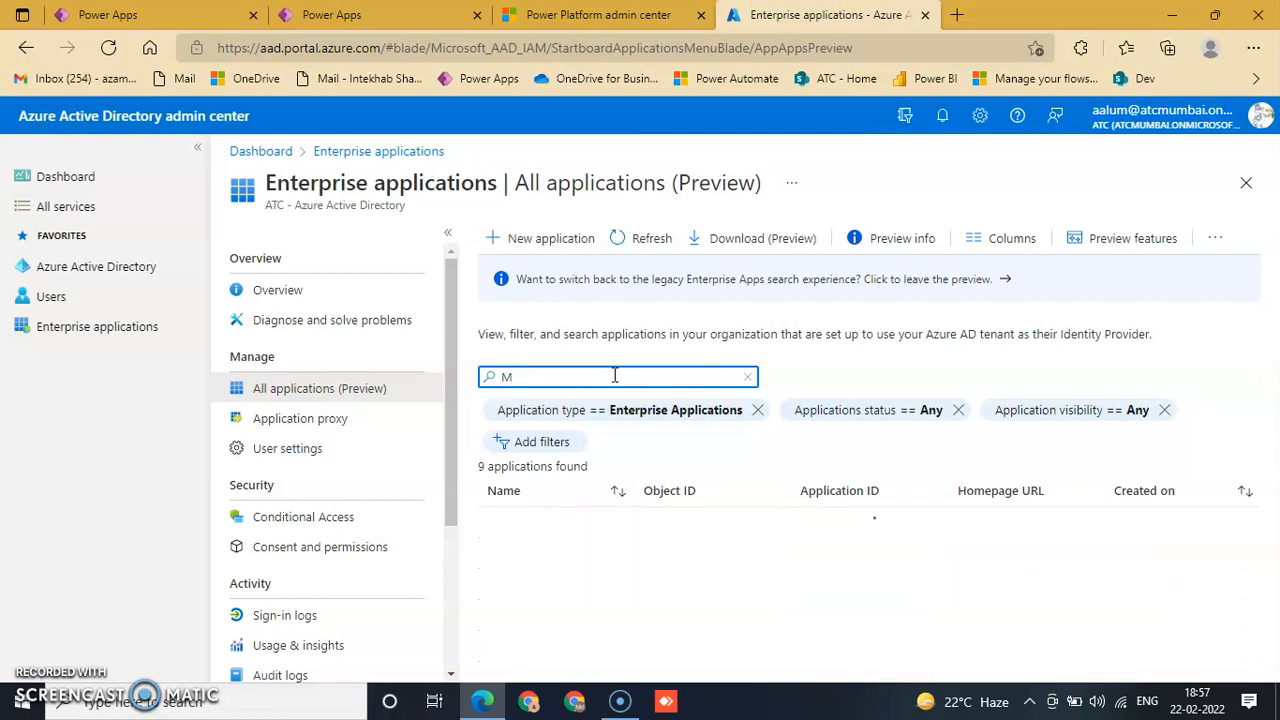
type("y")
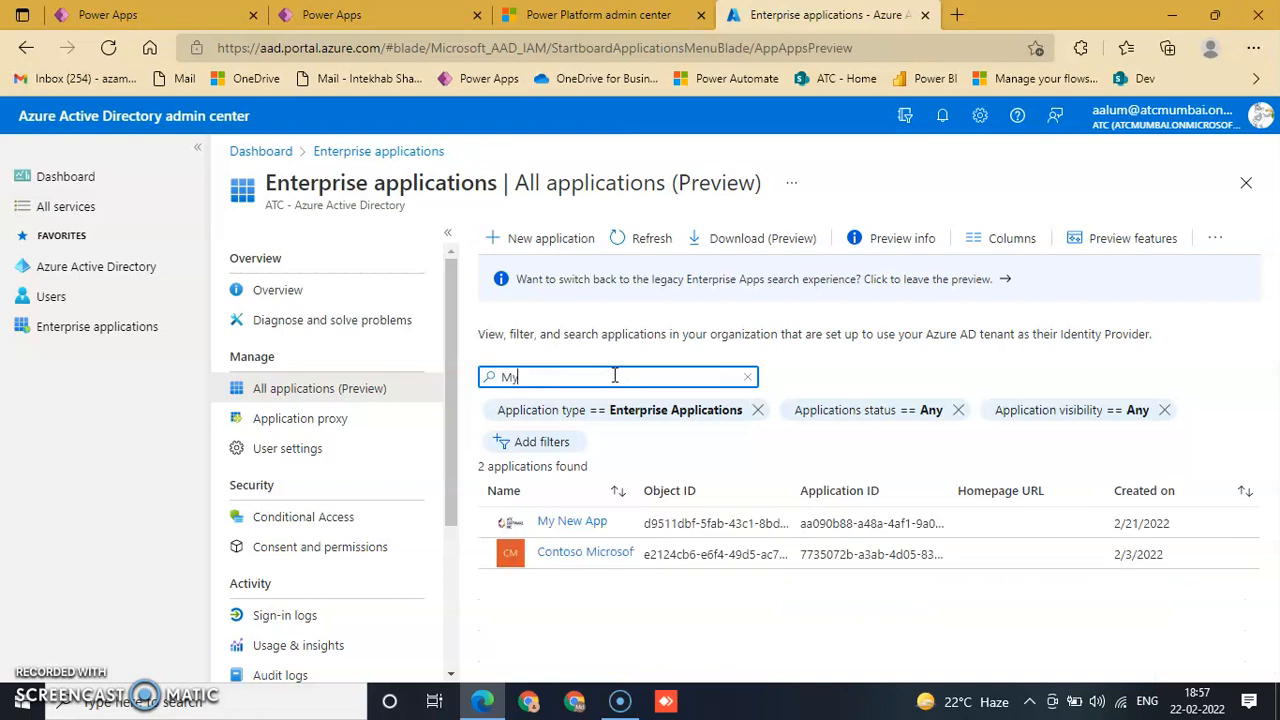
type("My")
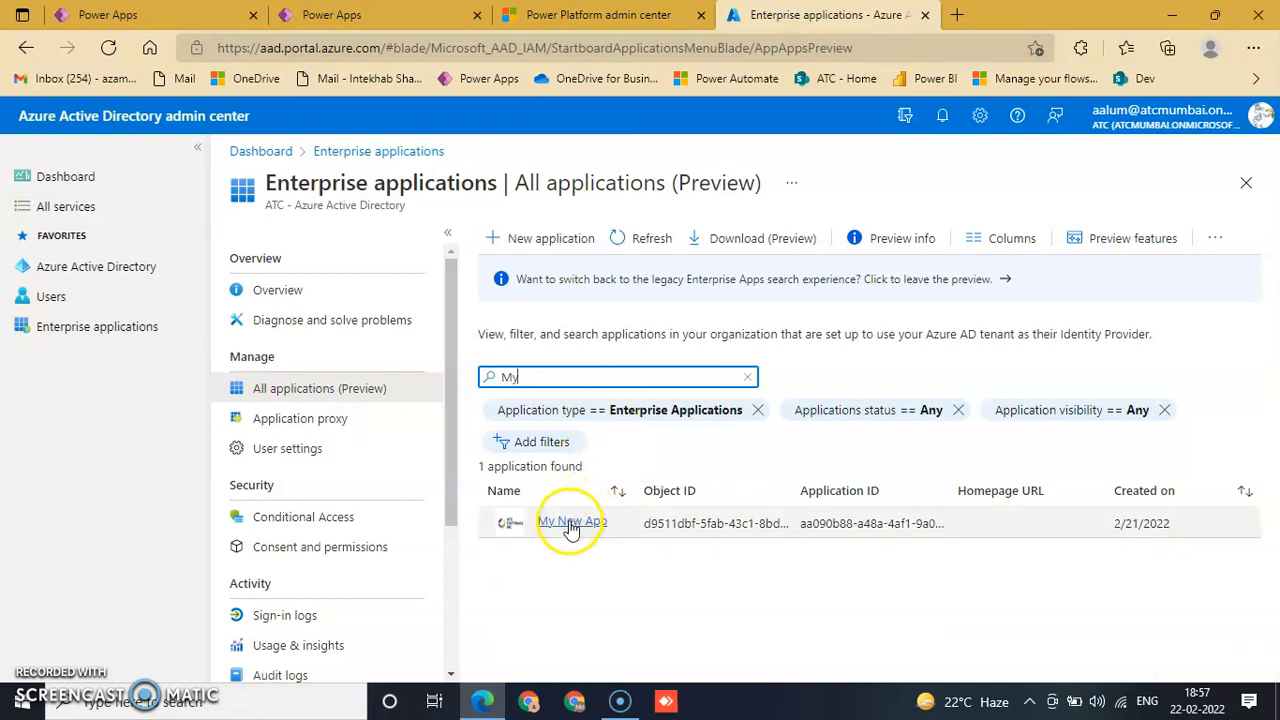
left_click(568, 520)
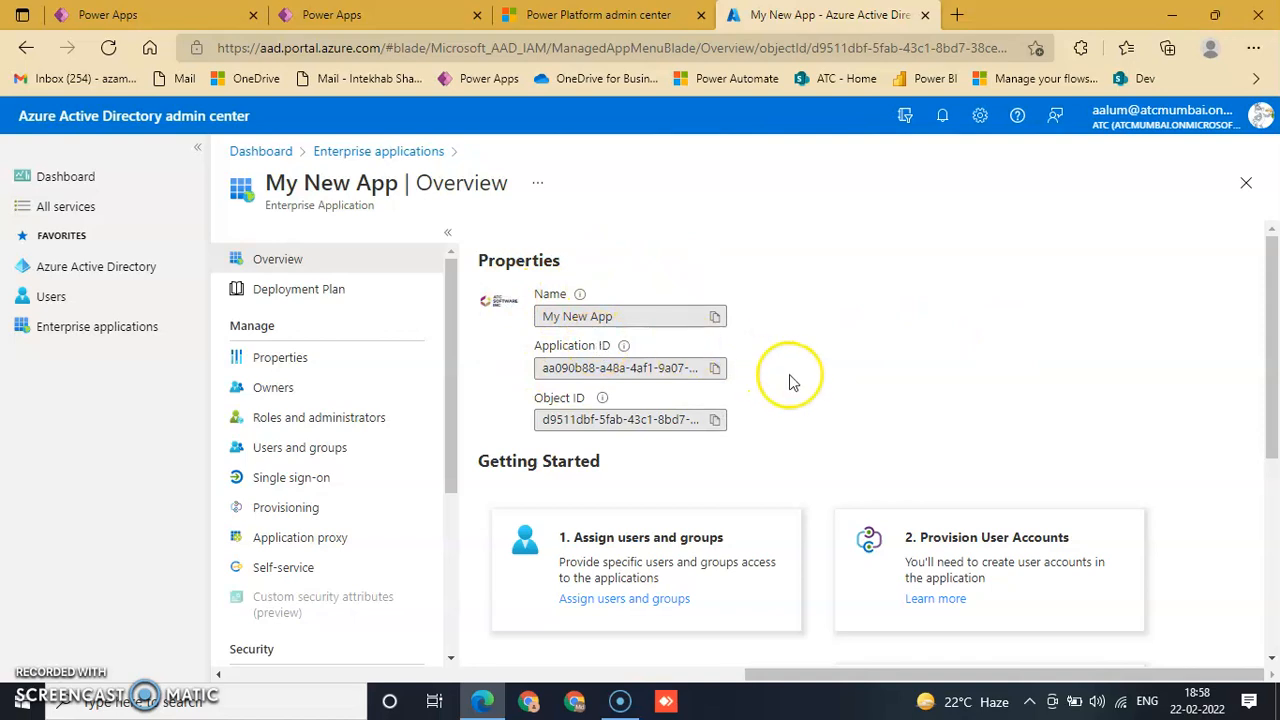
mouse_move(760, 644)
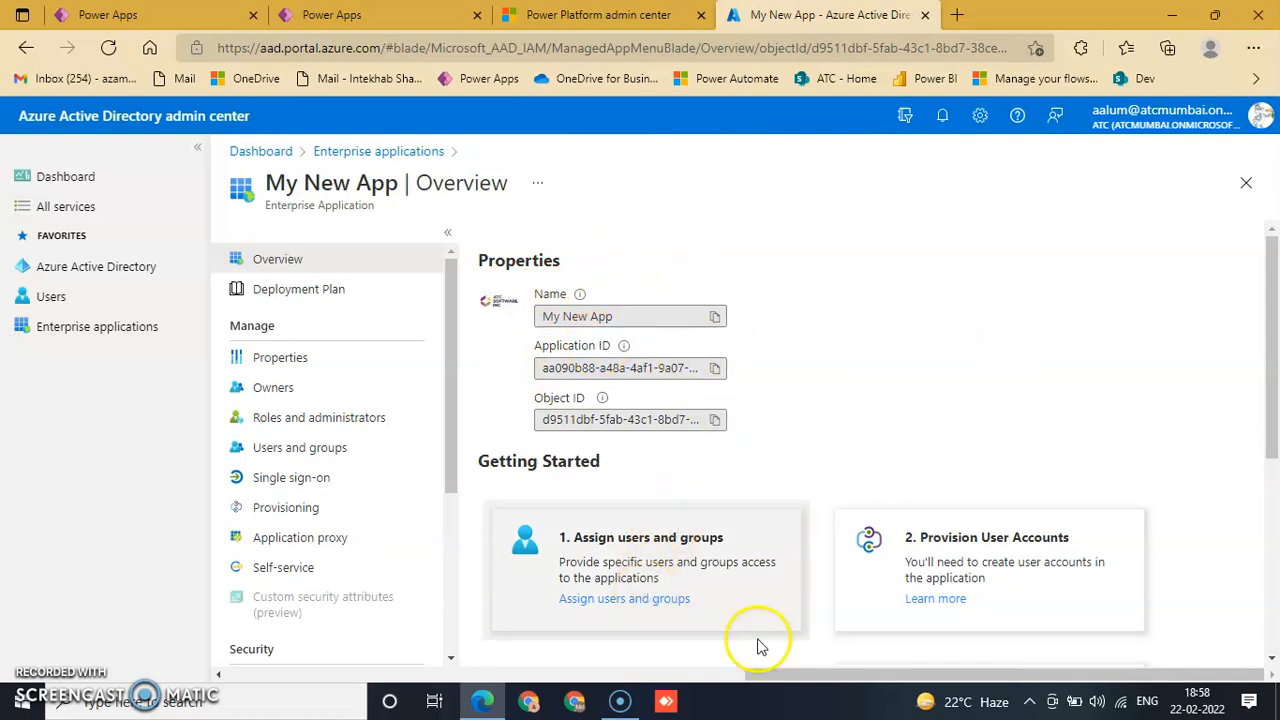
scroll("down", 3)
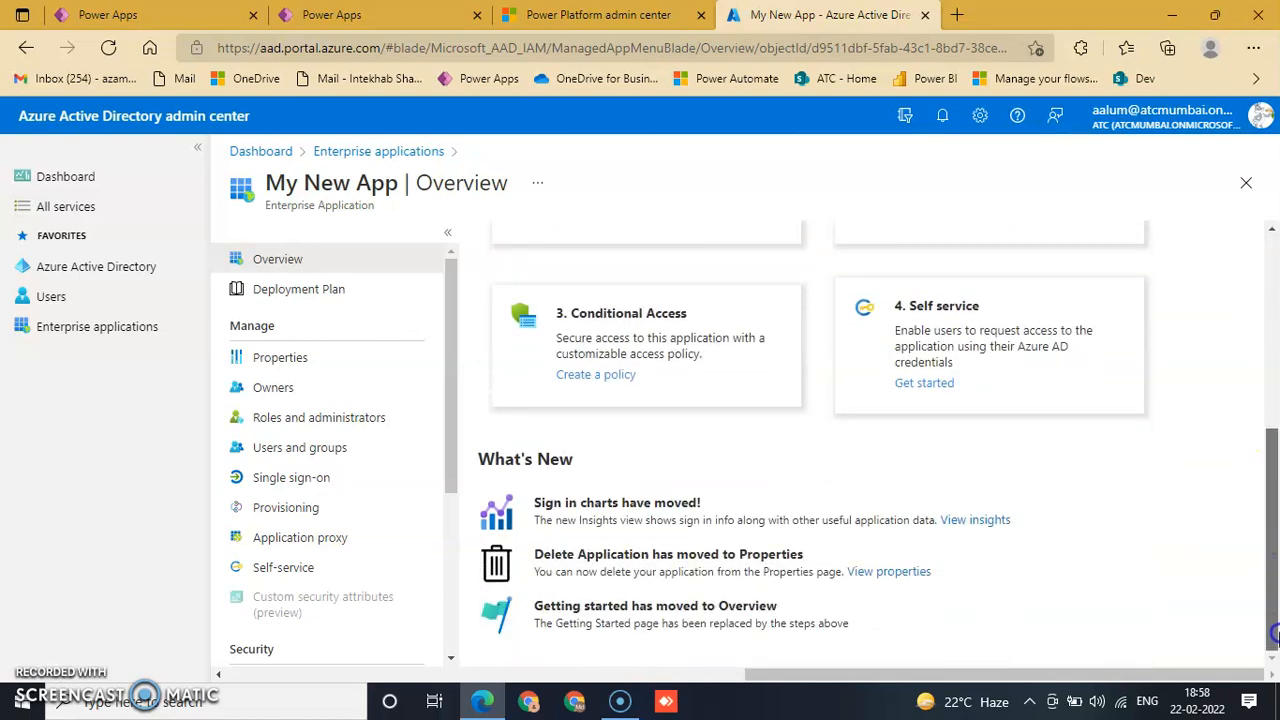
scroll("up", 3)
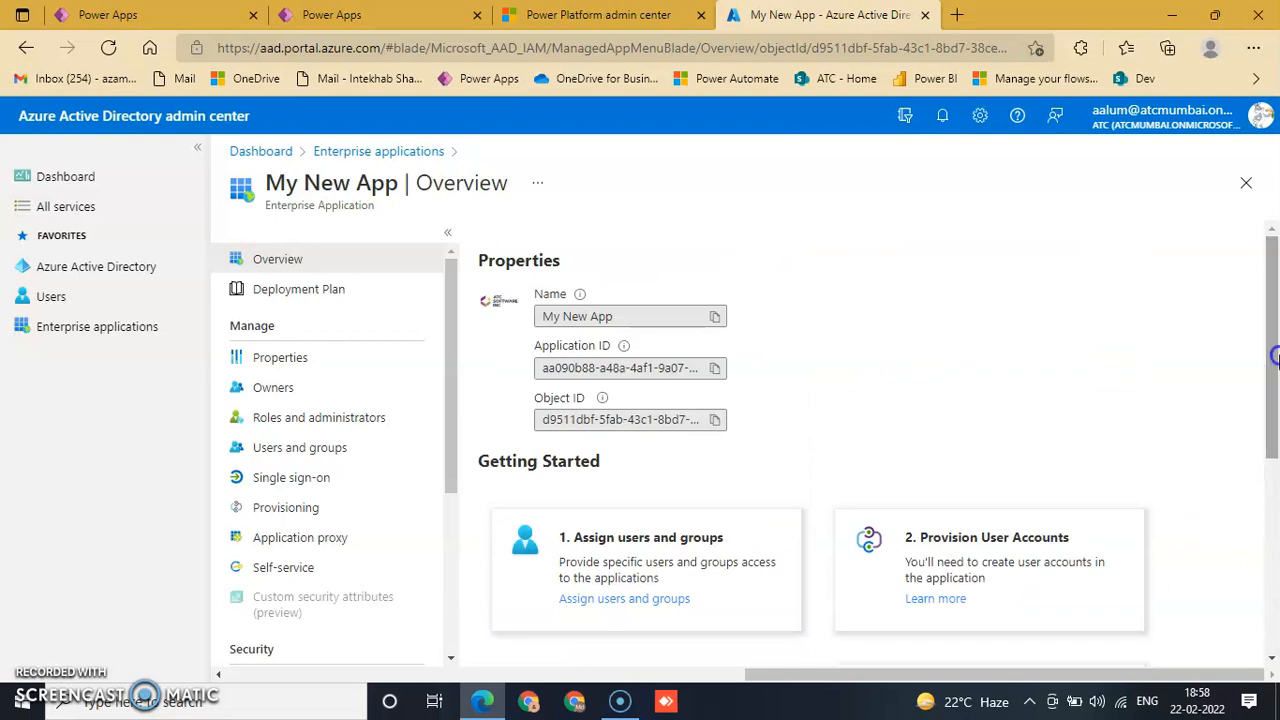
mouse_move(812, 396)
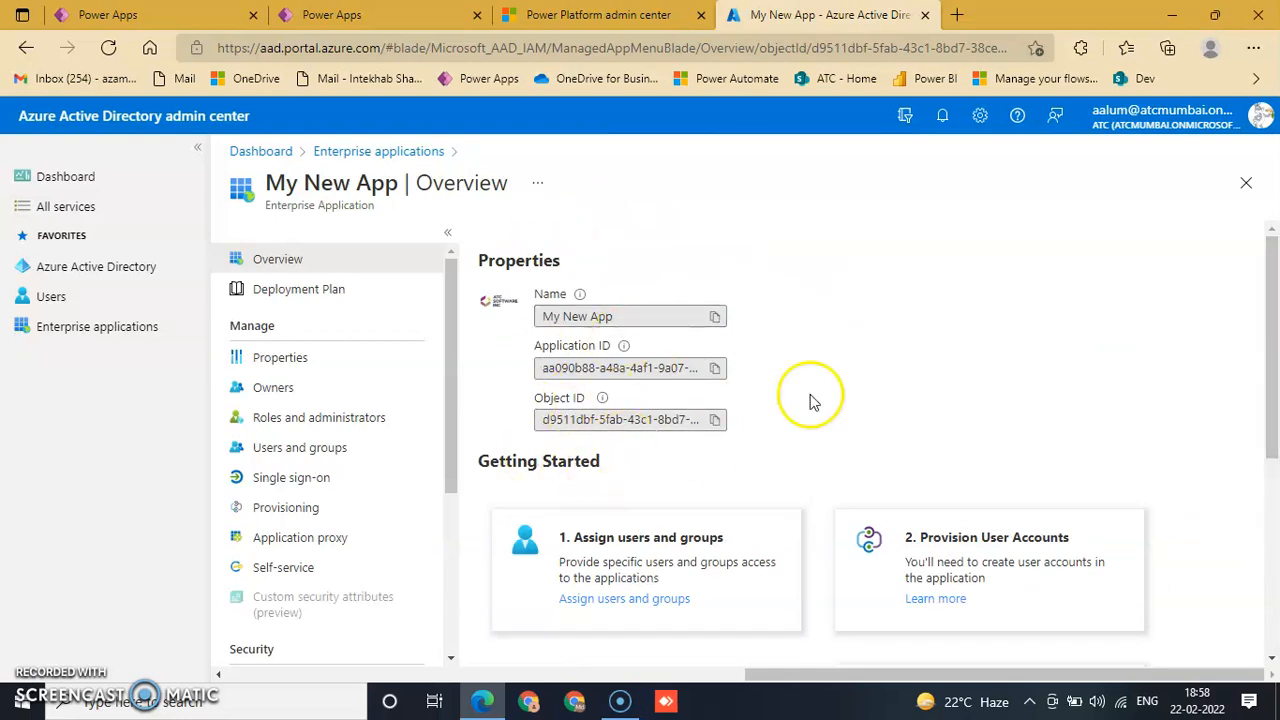
mouse_move(760, 430)
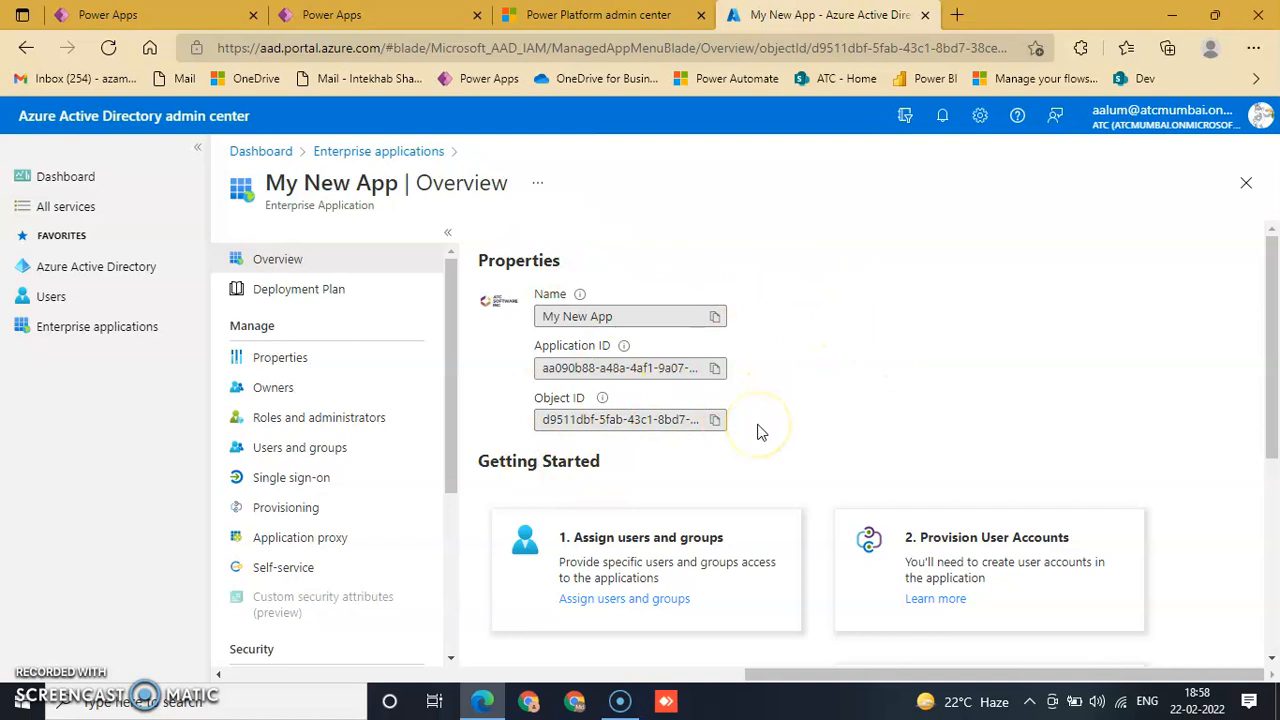
mouse_move(384, 396)
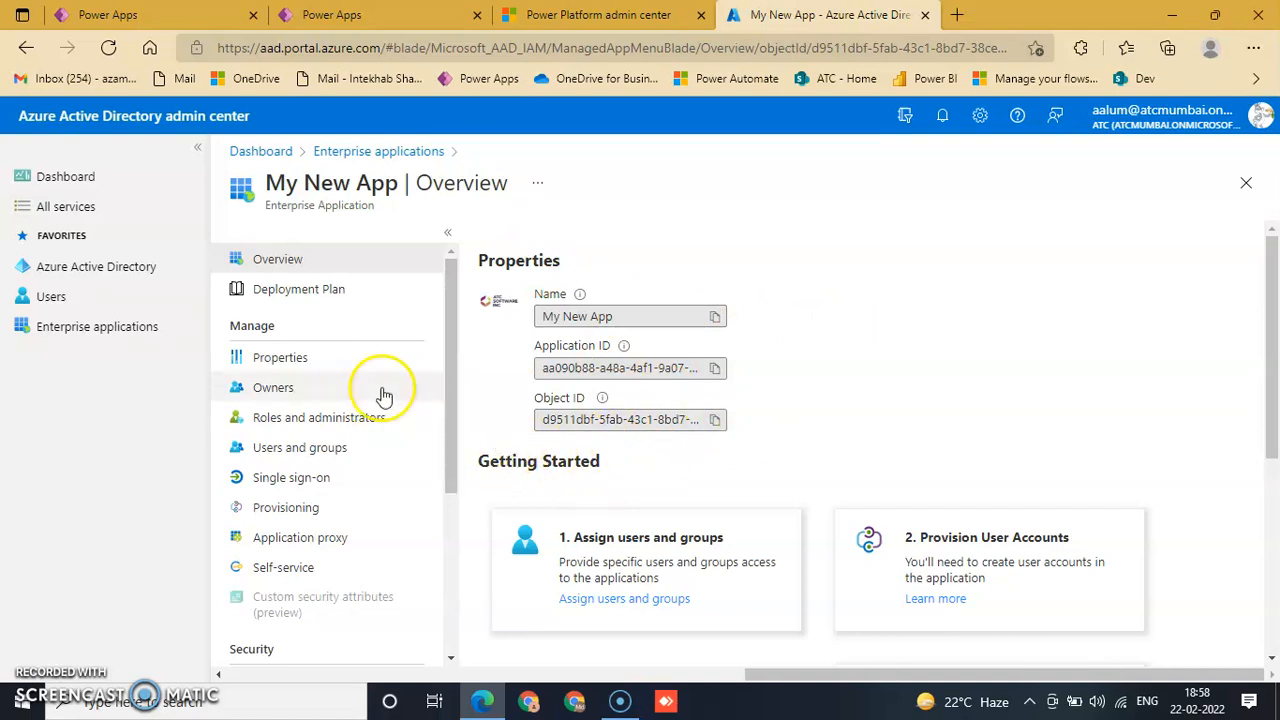
Step: Show My New App's Properties page with its sign-in, assignment and visibility settings
left_click(280, 356)
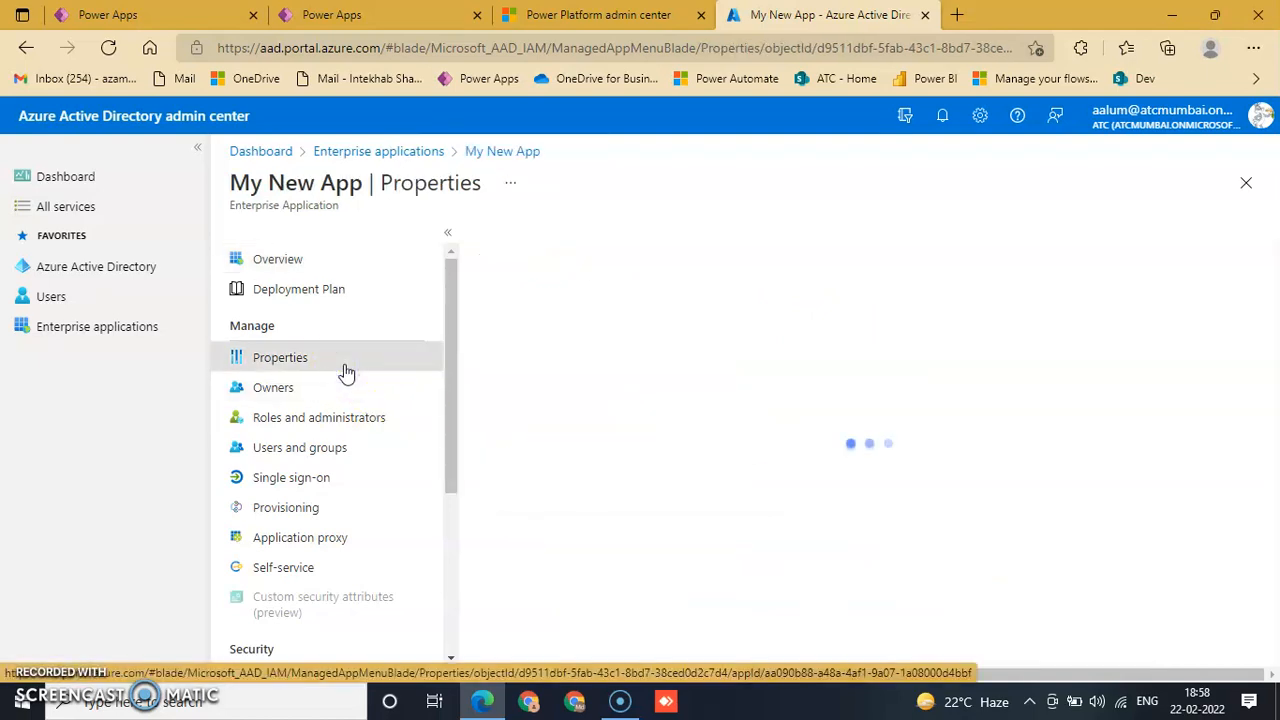
left_click(280, 356)
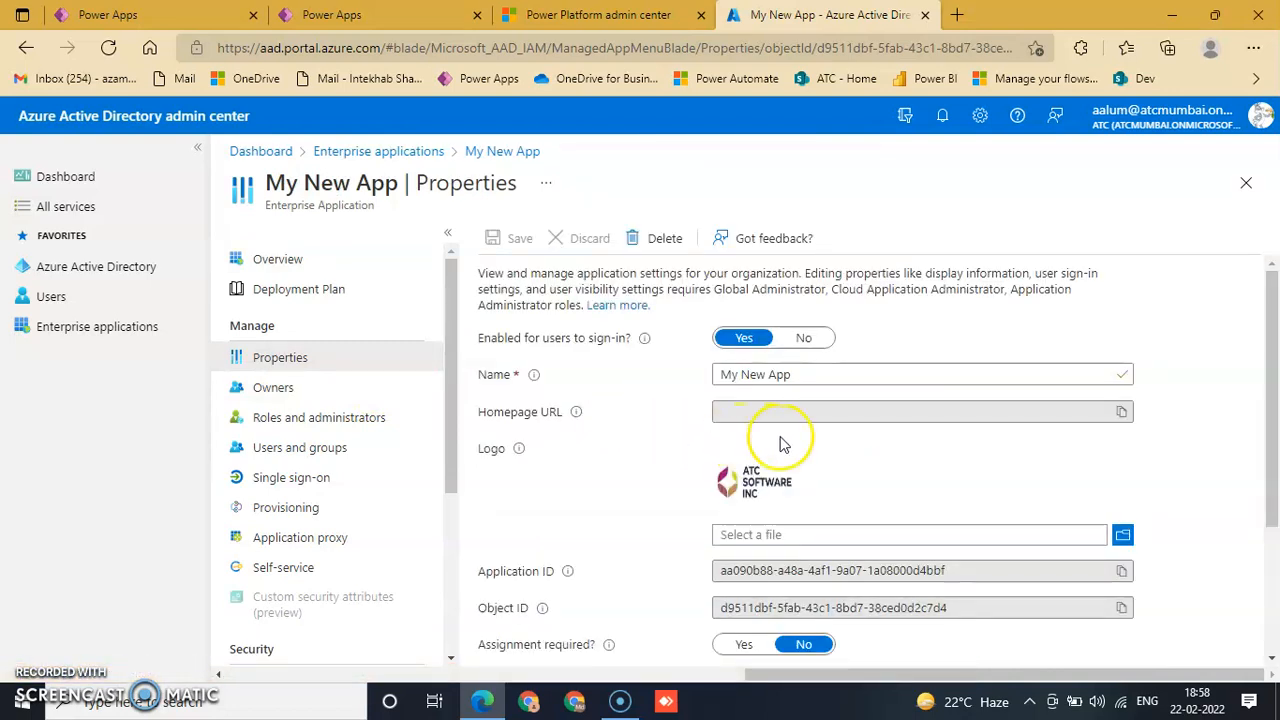
mouse_move(544, 370)
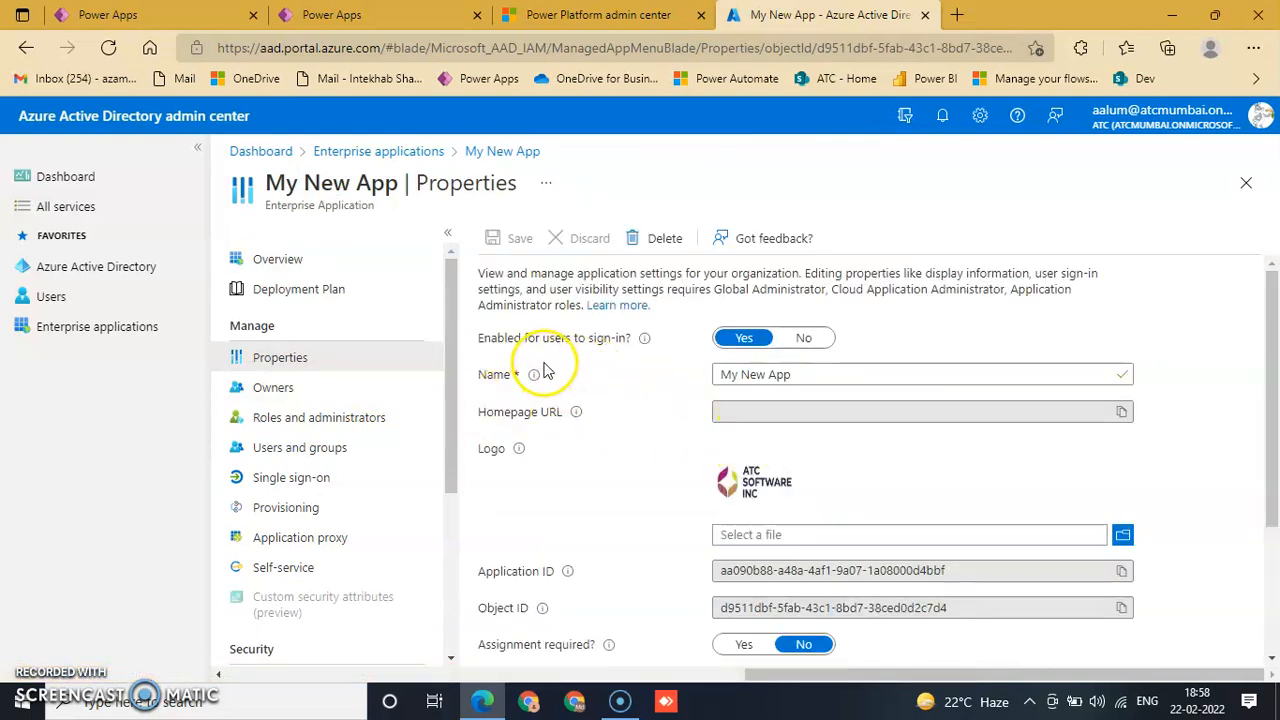
mouse_move(604, 360)
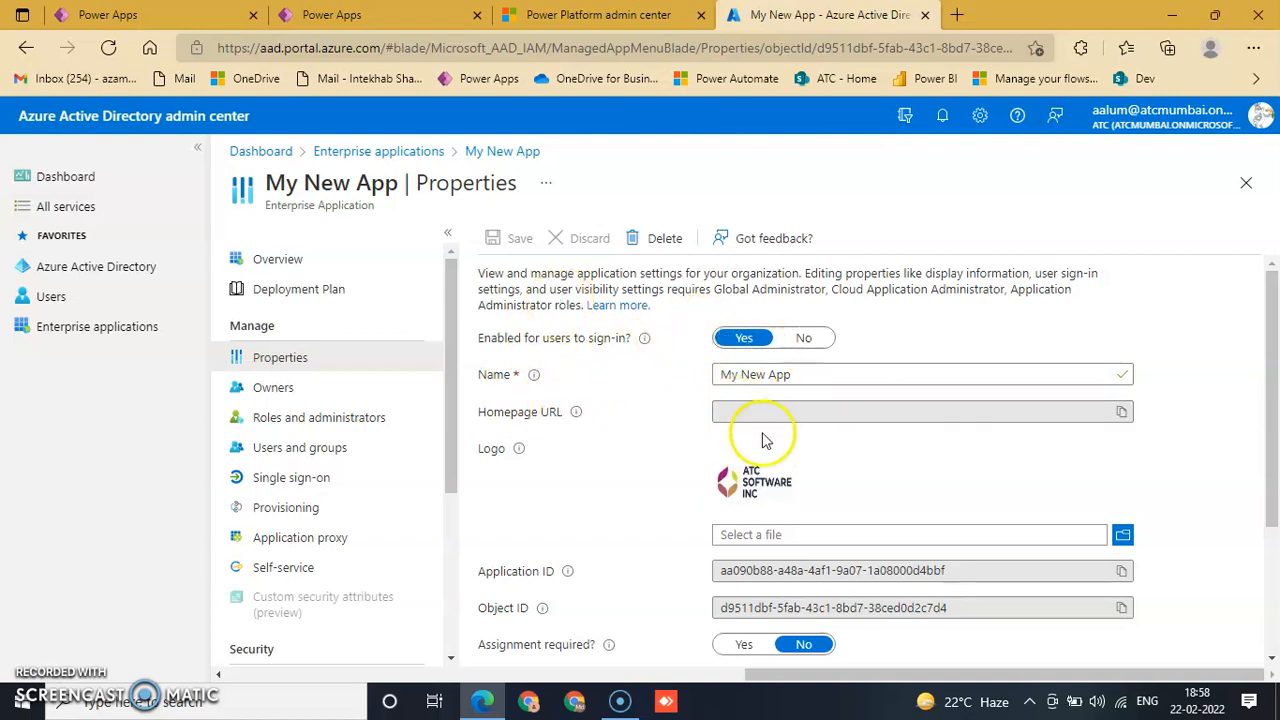
scroll("down", 3)
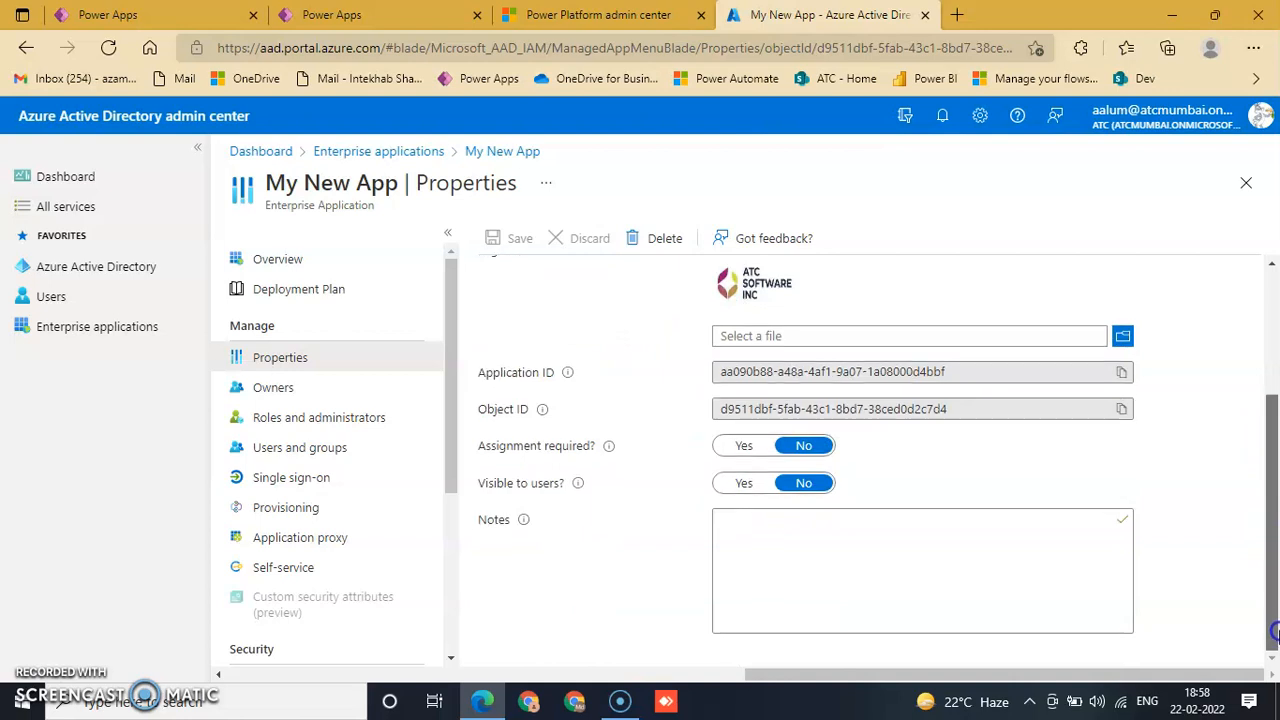
scroll("up", 3)
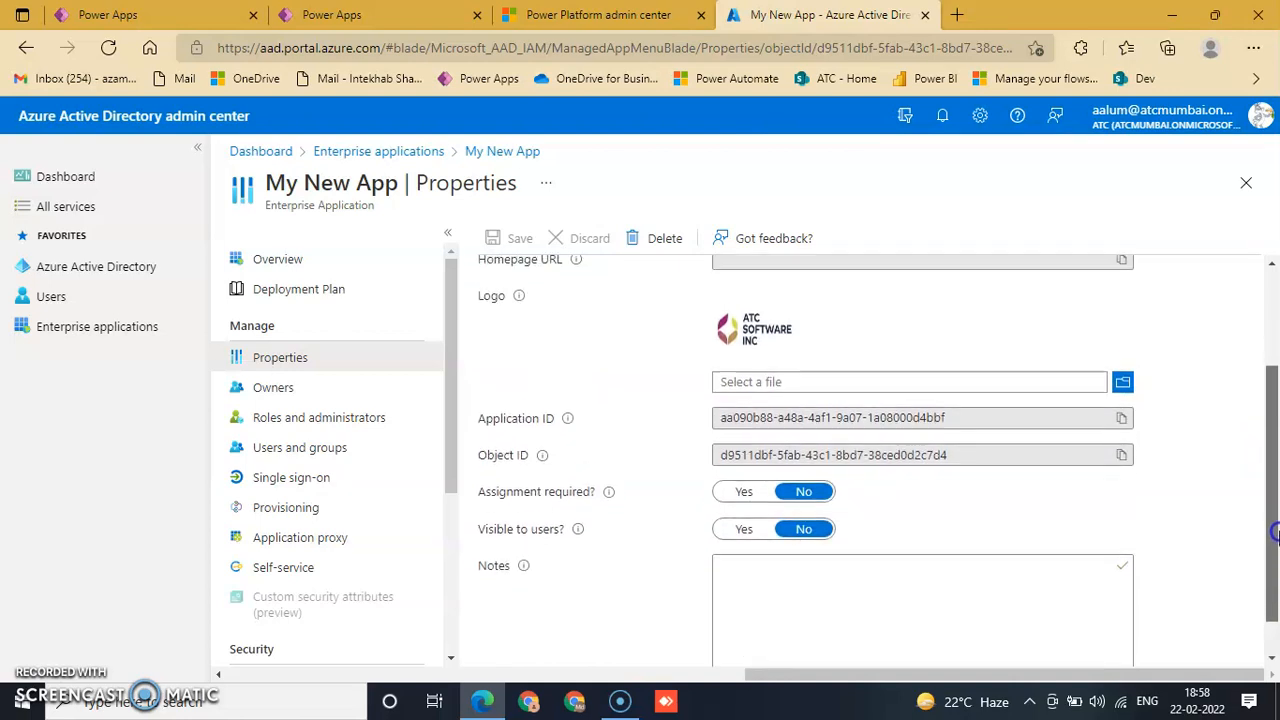
scroll("up", 3)
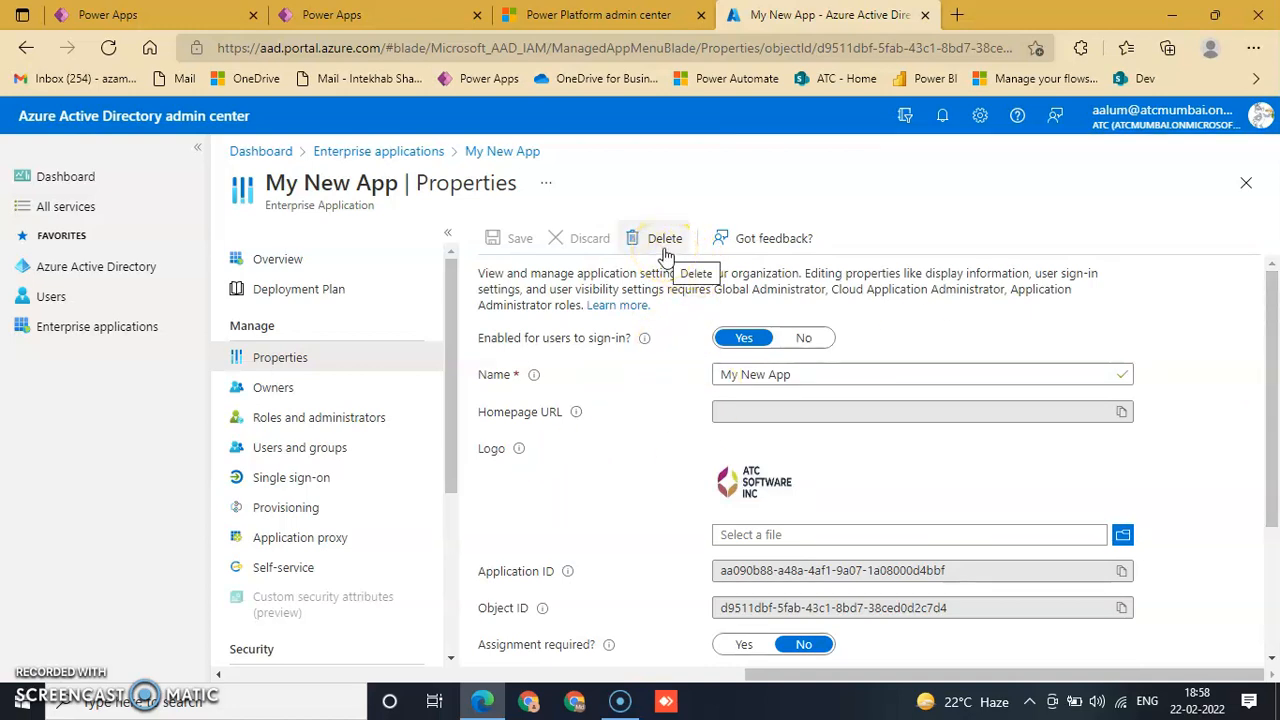
Step: Delete My New App and confirm, getting the success notification
left_click(664, 238)
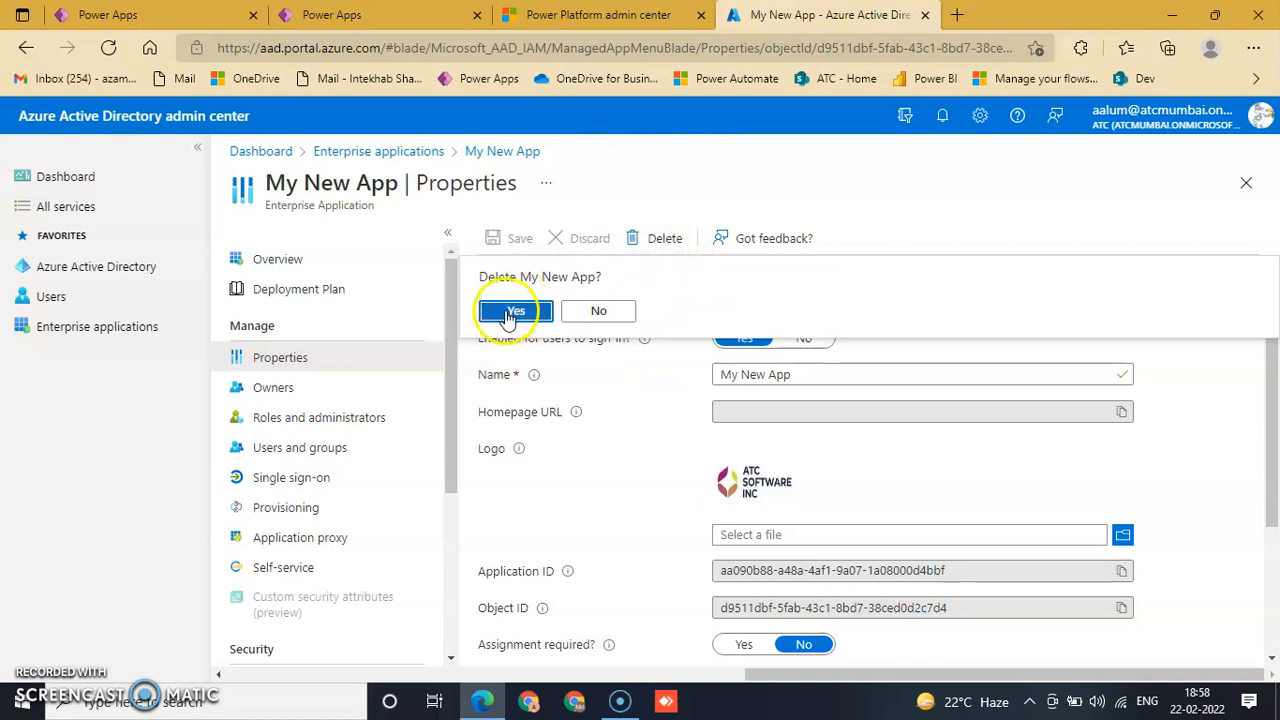
left_click(514, 310)
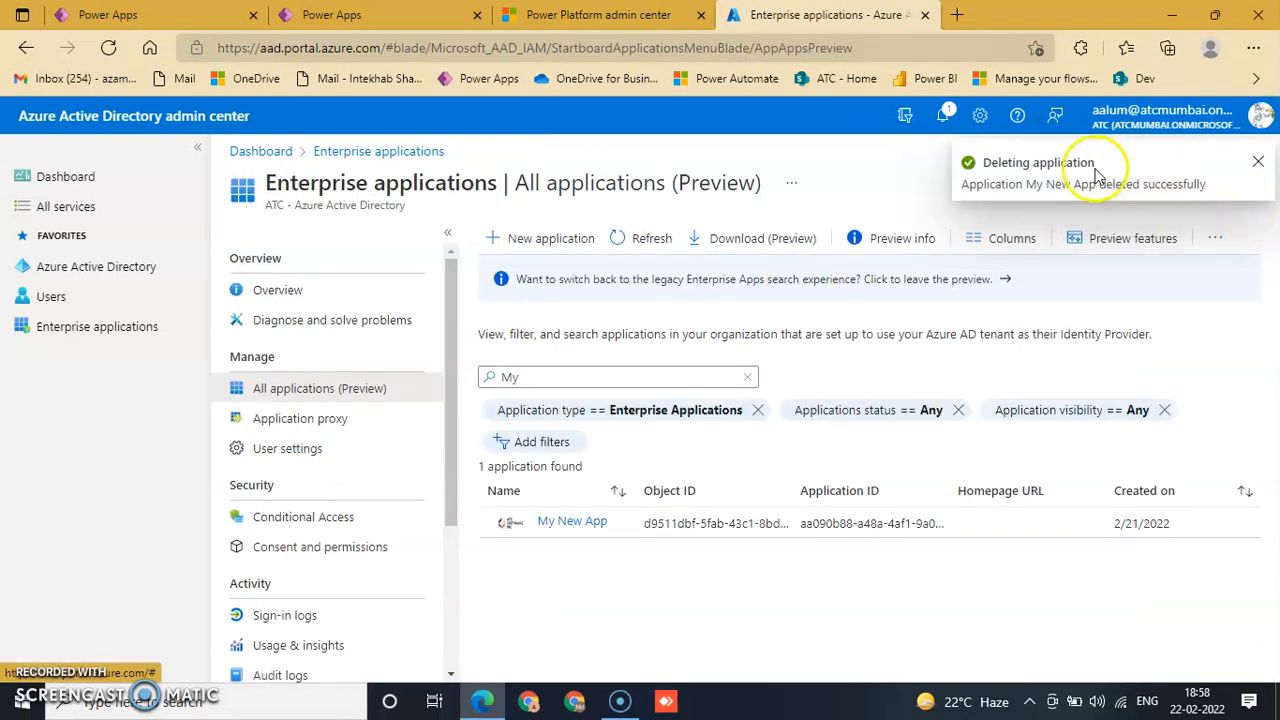
mouse_move(1168, 204)
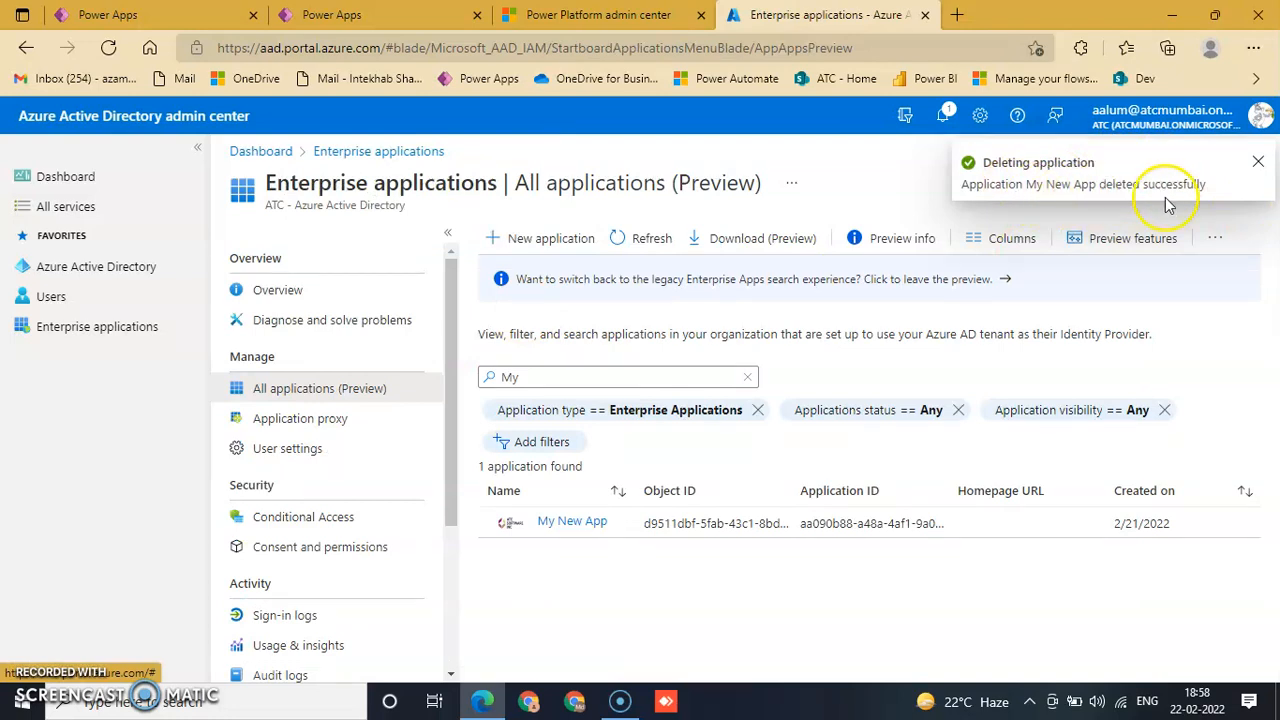
mouse_move(688, 612)
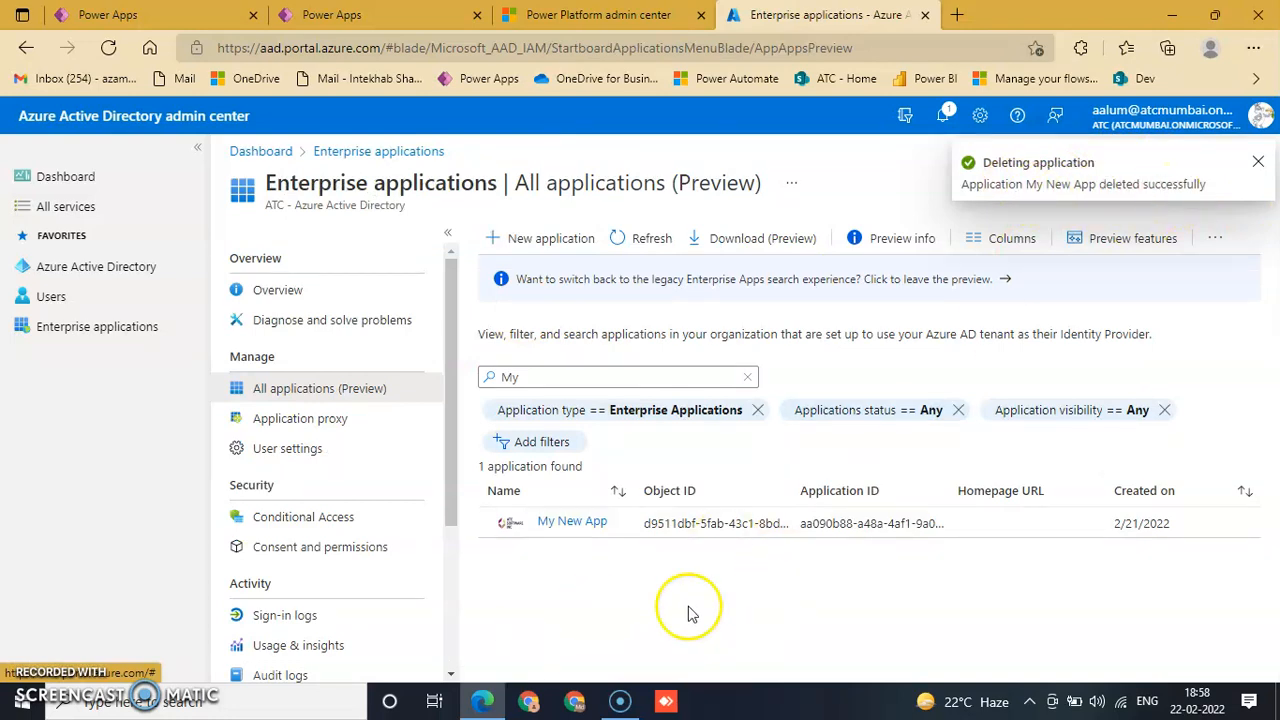
mouse_move(412, 548)
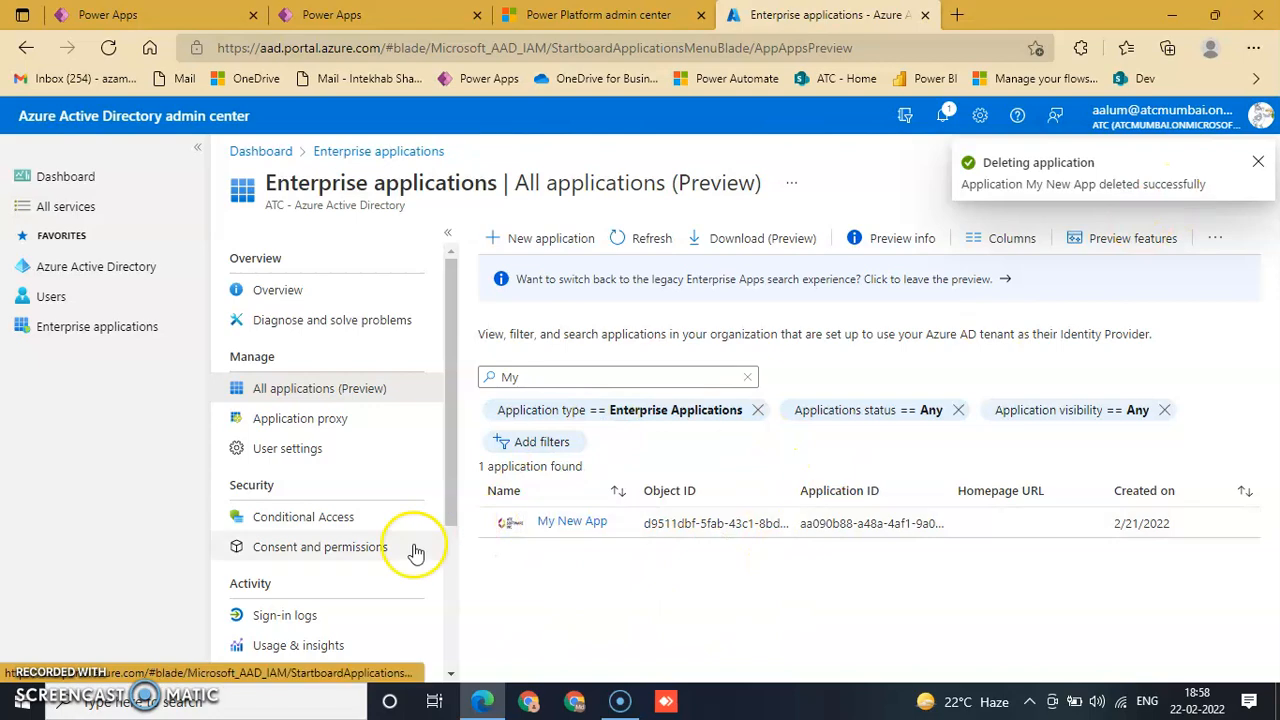